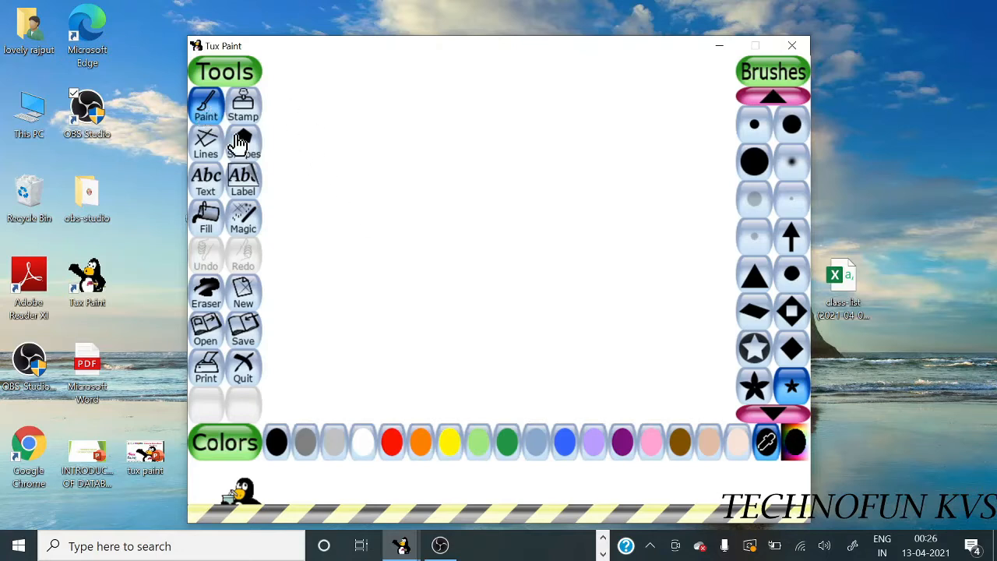
Place a large filled black square, tilted at an angle, in the upper middle of the canvas
left_click(243, 144)
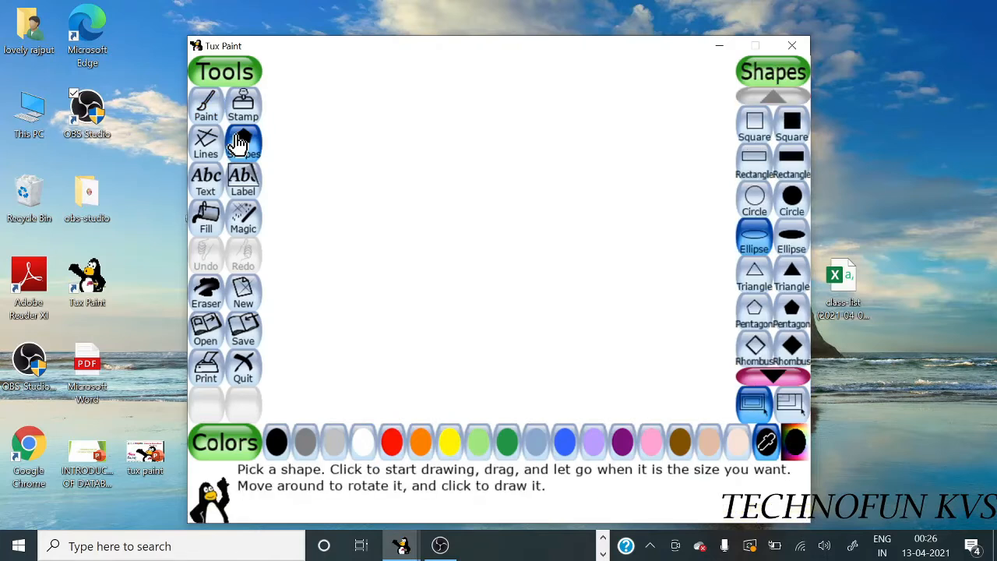
left_click(243, 143)
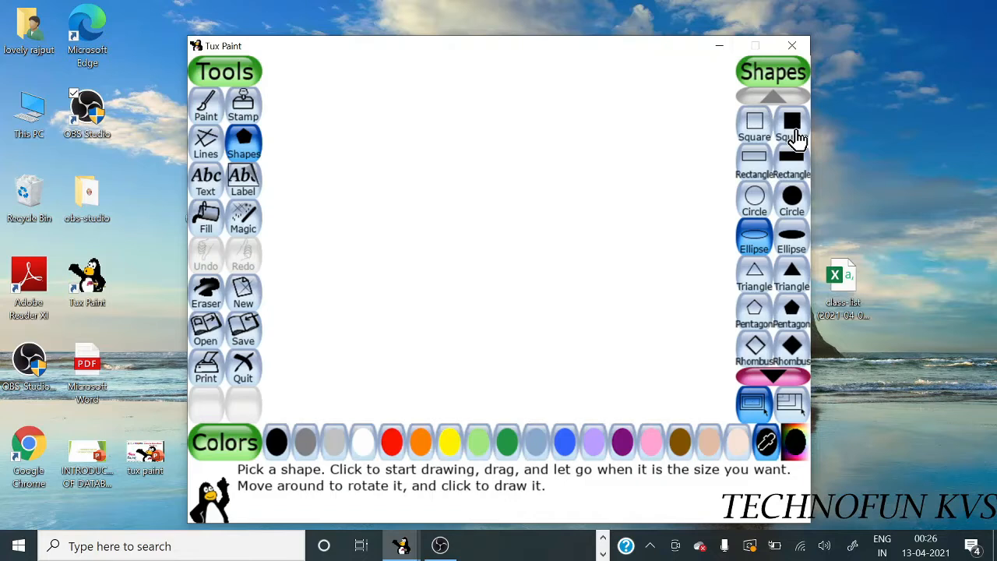
mouse_move(754, 140)
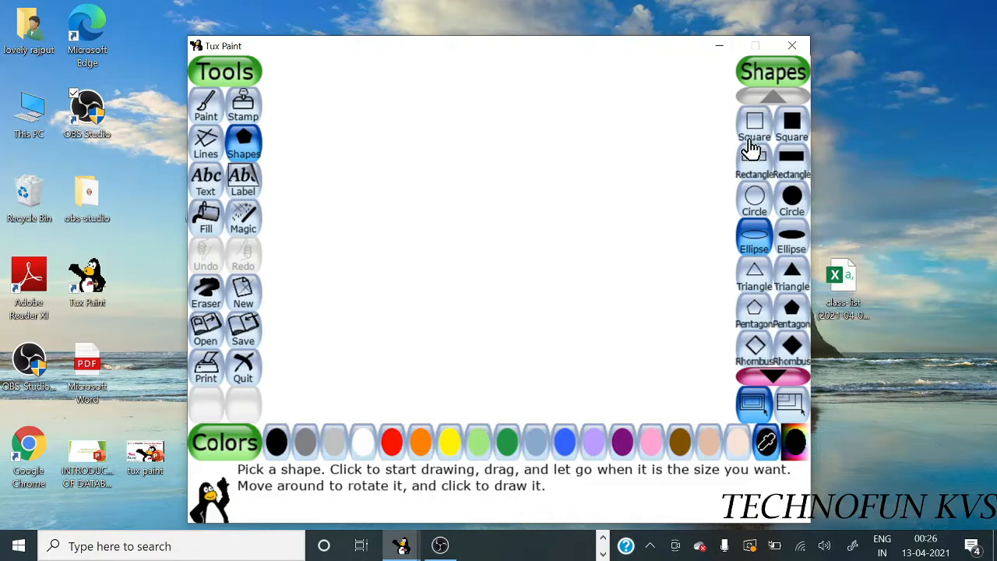
left_click(791, 121)
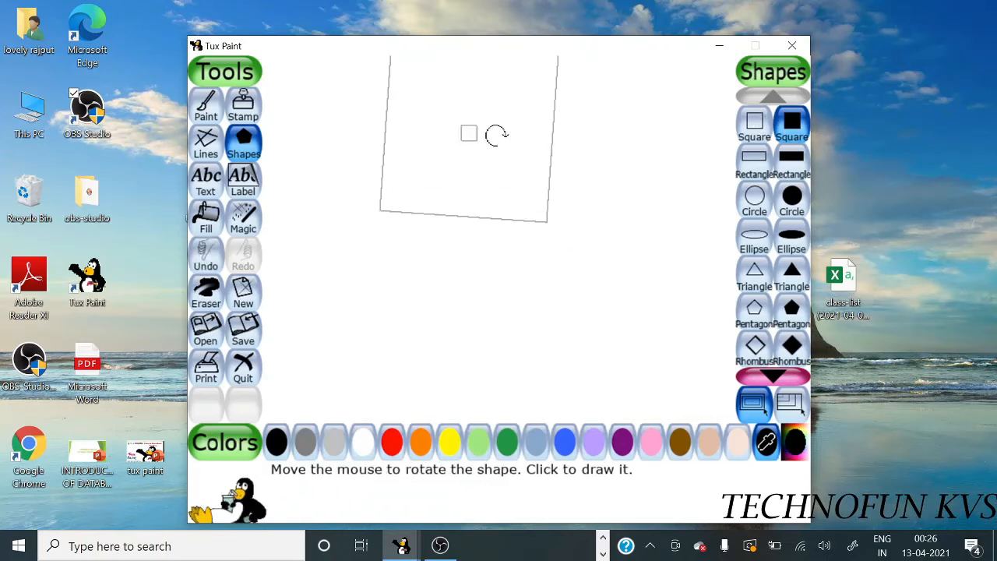
mouse_move(498, 152)
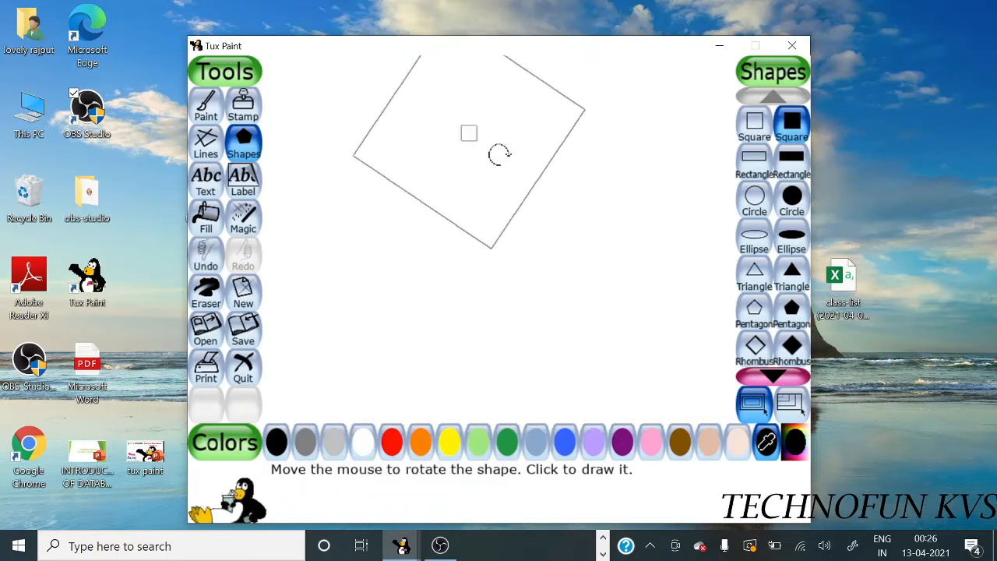
left_click(469, 148)
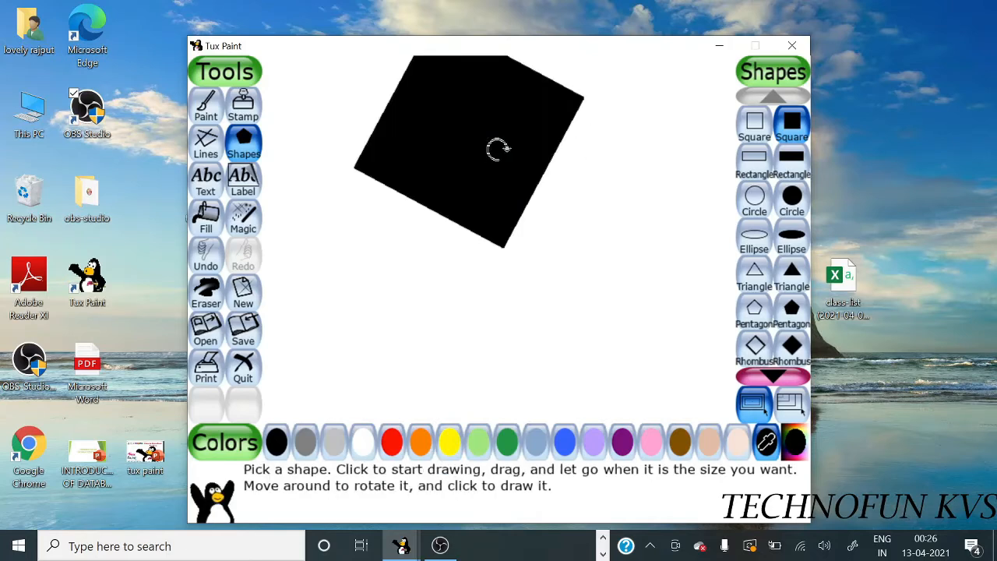
mouse_move(623, 240)
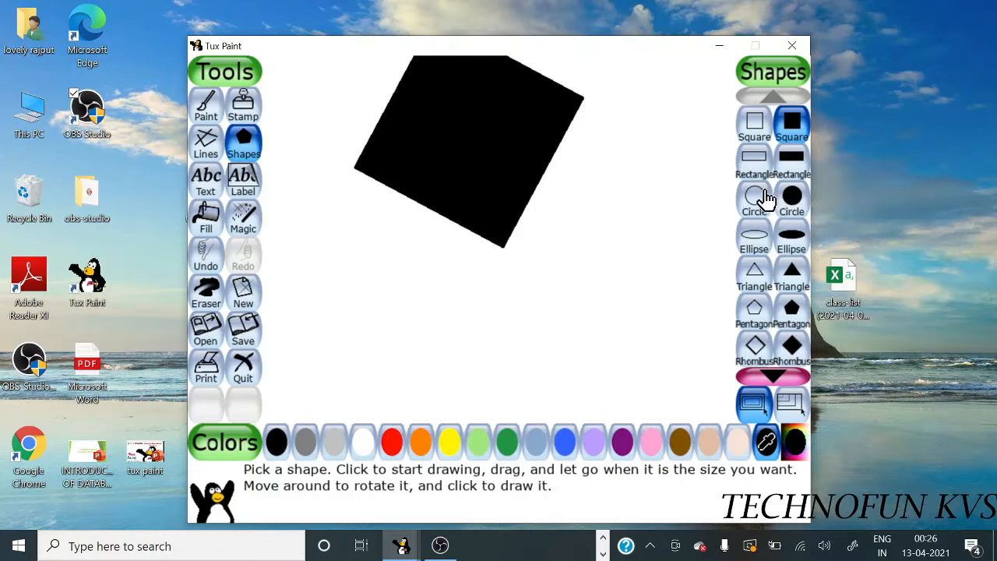
Draw yellow circle outlines below the square, stretching the large one to its final size
left_click(753, 200)
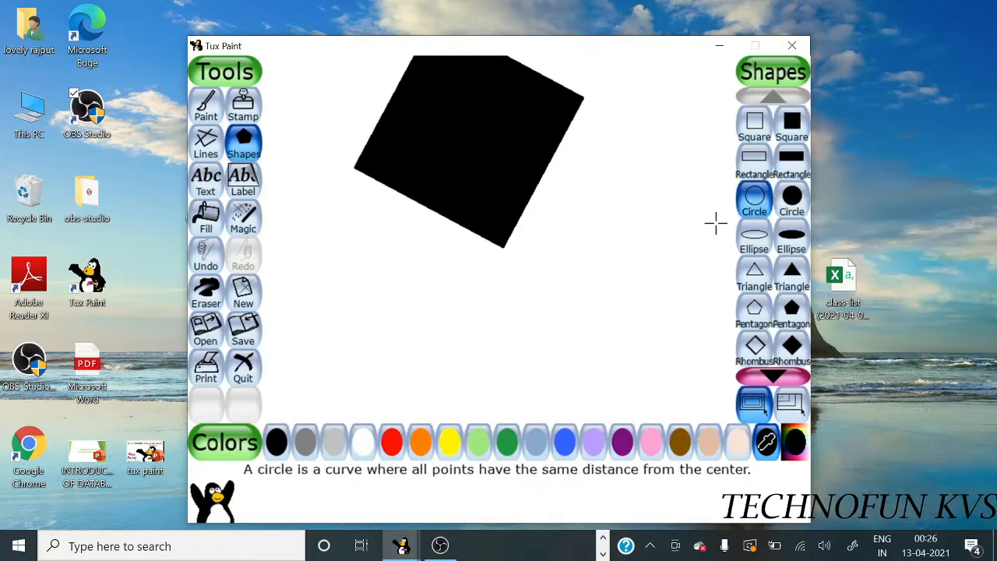
left_click(449, 442)
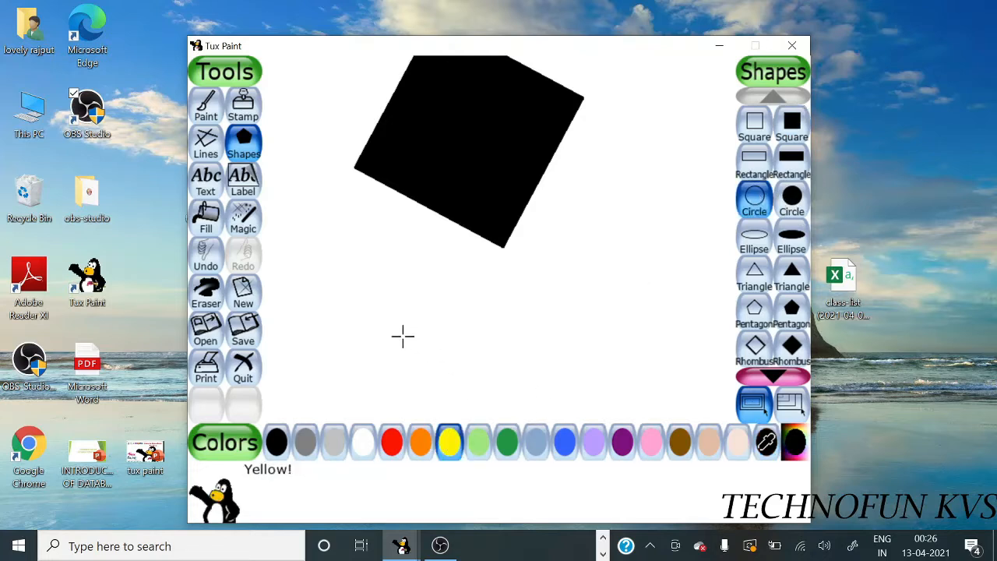
mouse_move(393, 299)
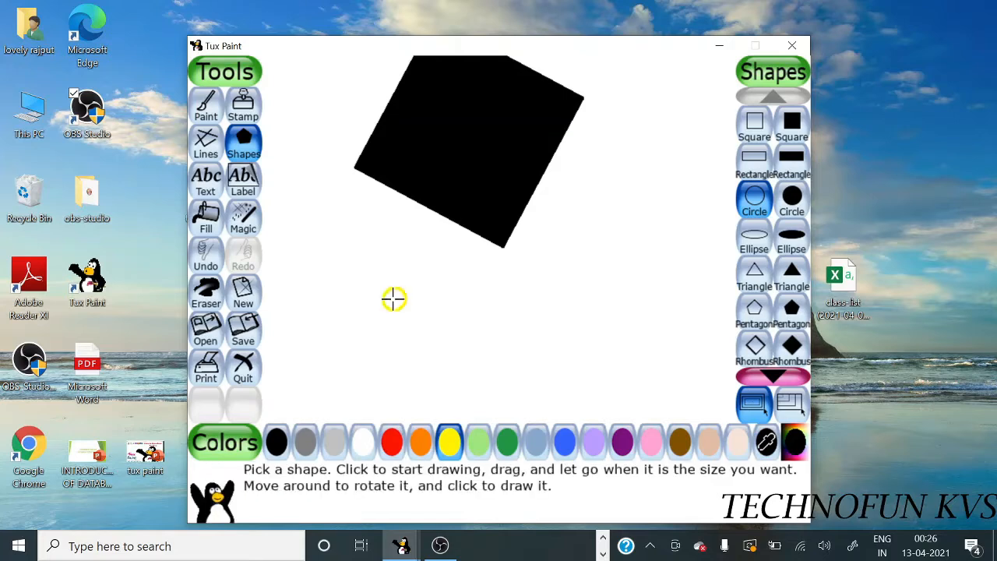
mouse_move(499, 296)
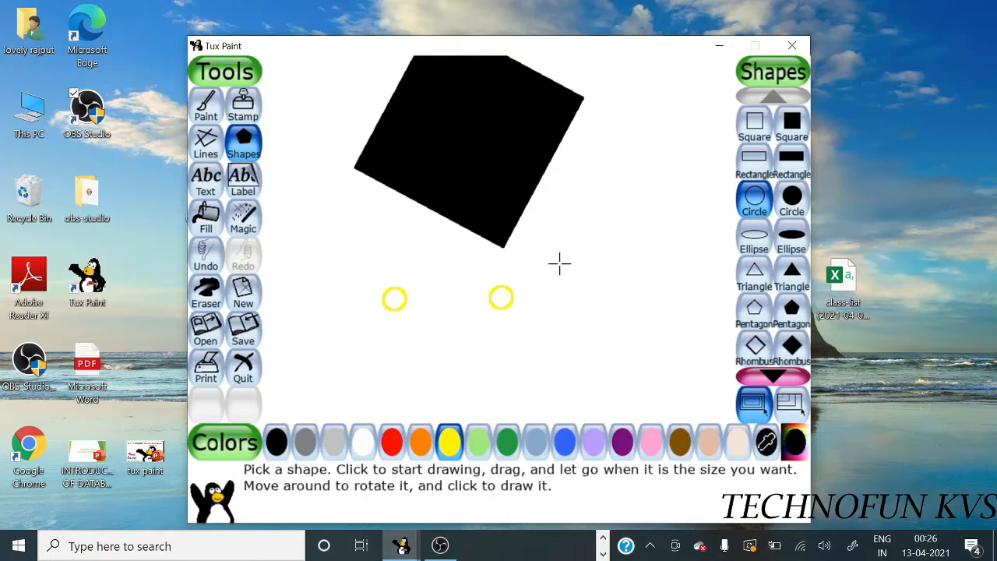
left_click_drag(559, 264, 606, 330)
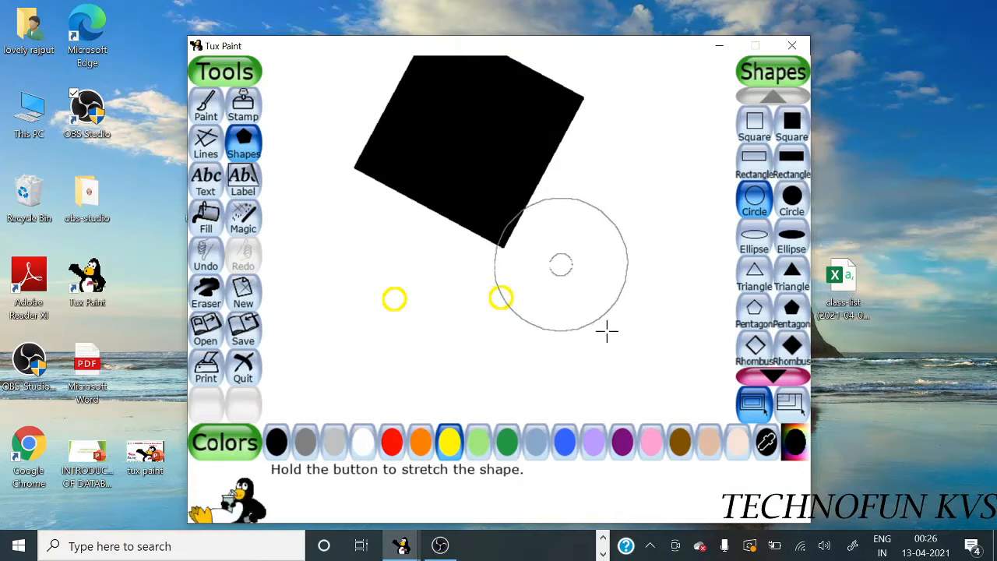
left_click_drag(608, 331, 630, 361)
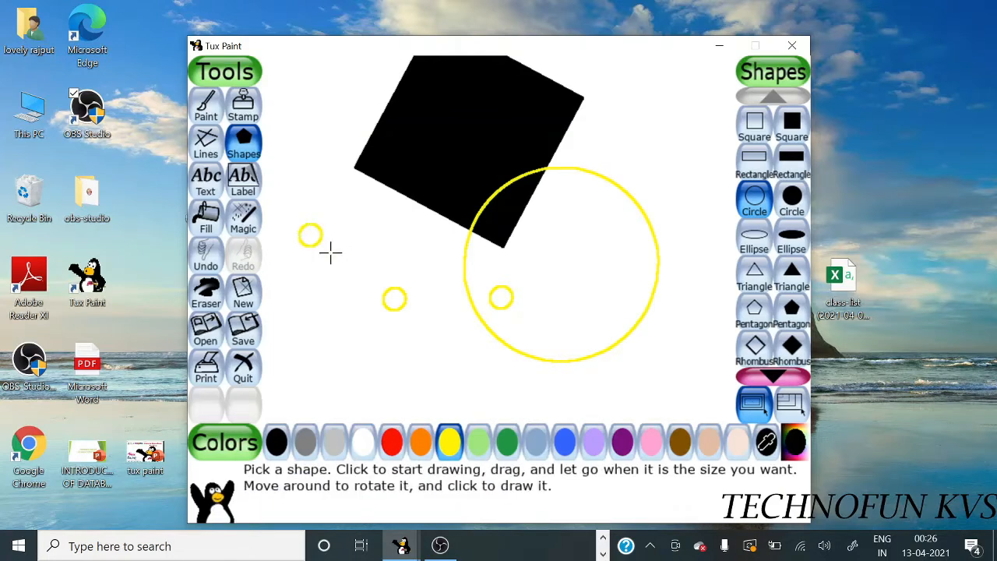
mouse_move(303, 288)
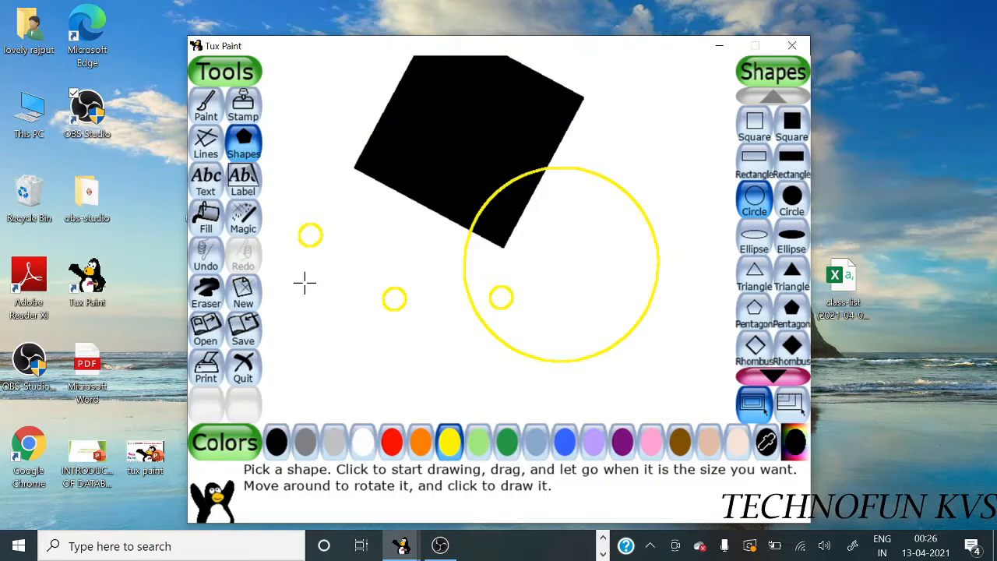
mouse_move(303, 287)
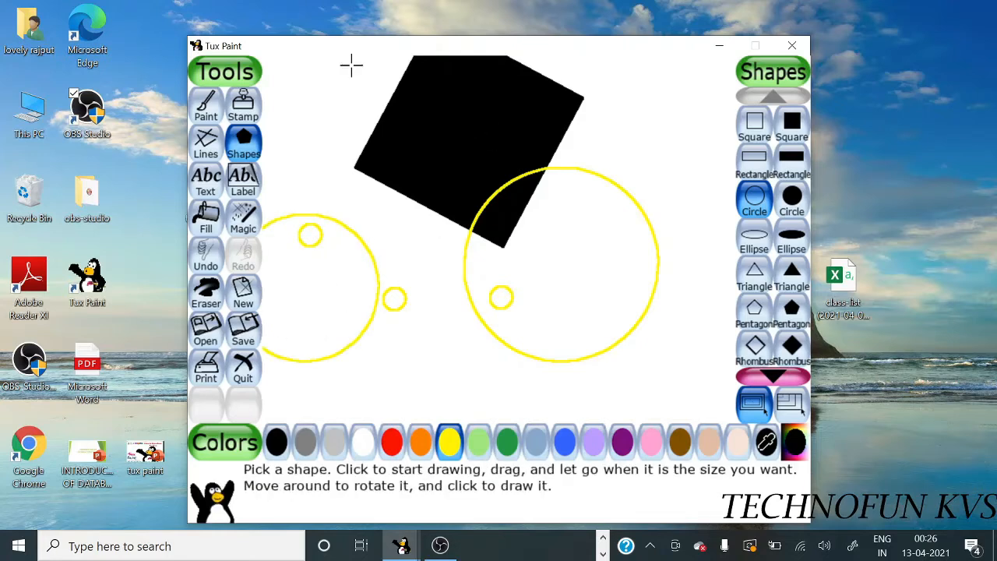
mouse_move(206, 106)
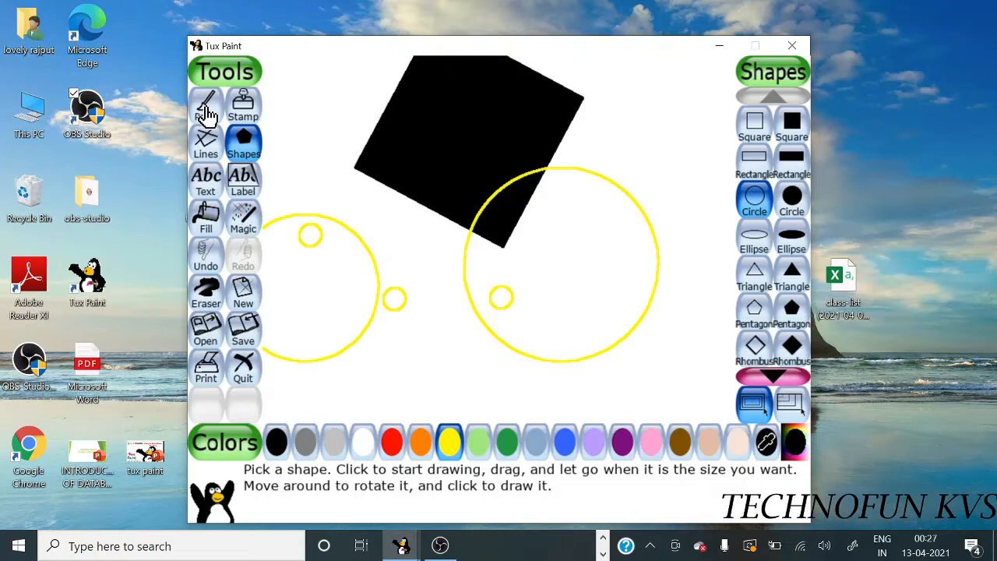
Stamp a yellow arrow at top right and three brown stars right of and below the big circle
left_click(205, 106)
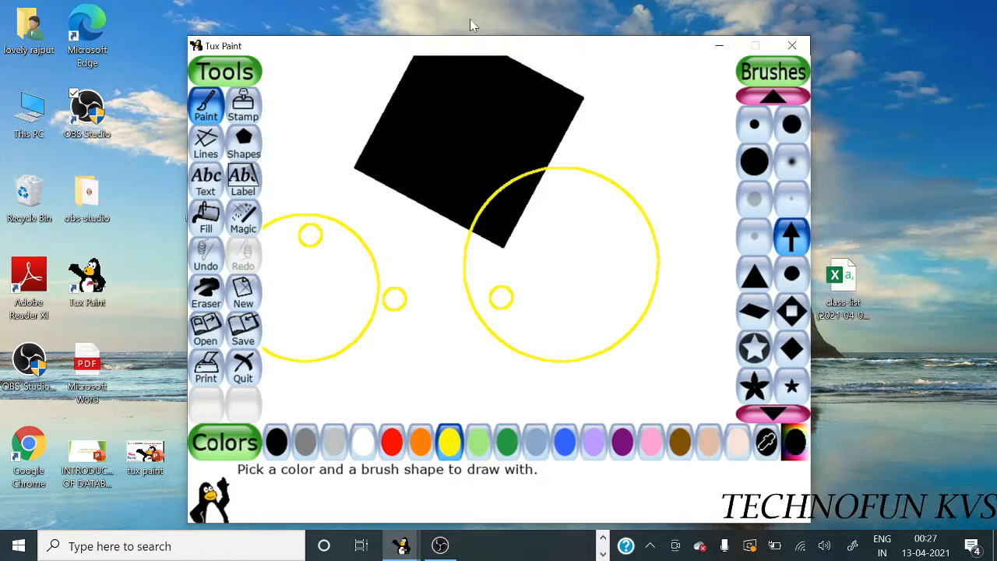
mouse_move(598, 221)
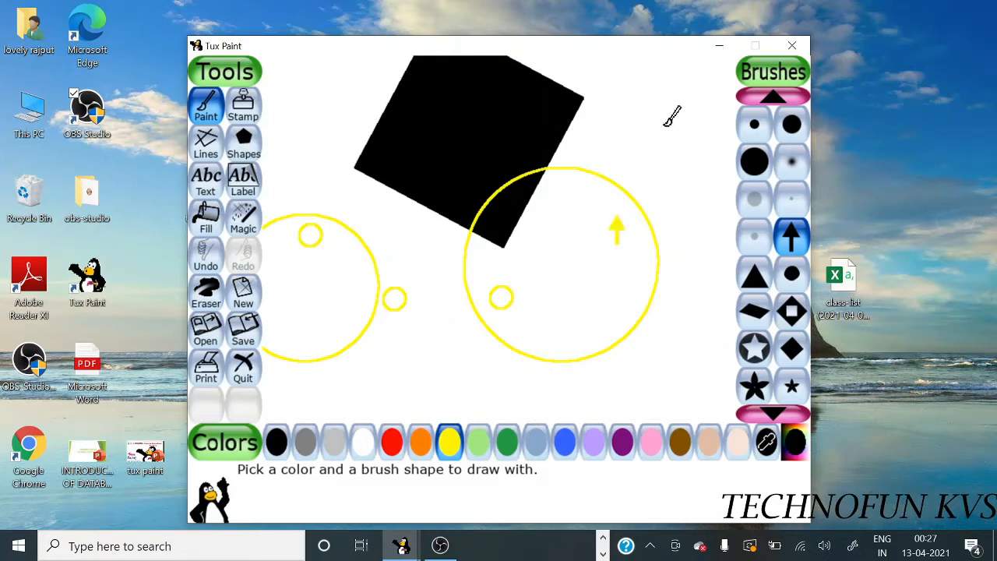
left_click(679, 442)
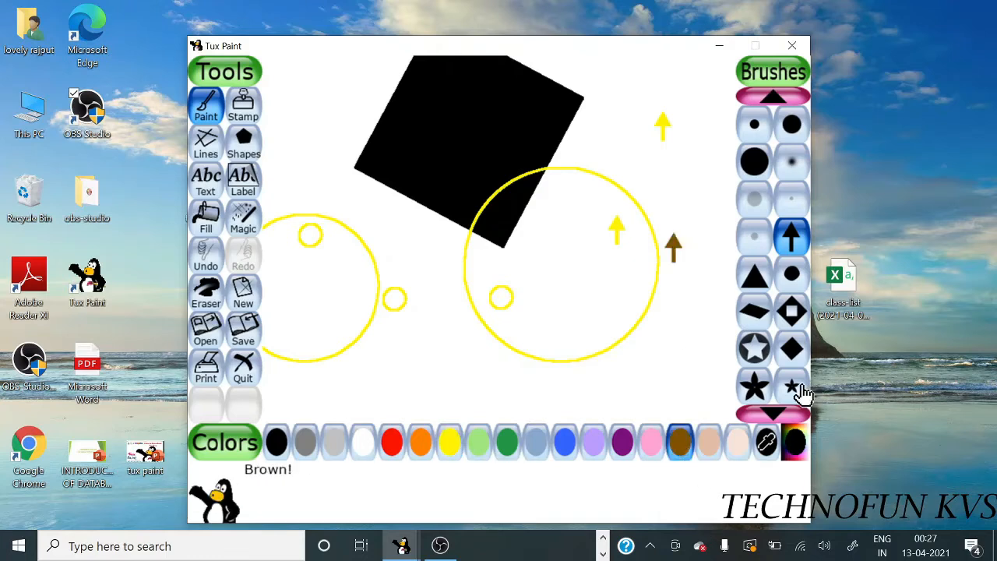
left_click(791, 386)
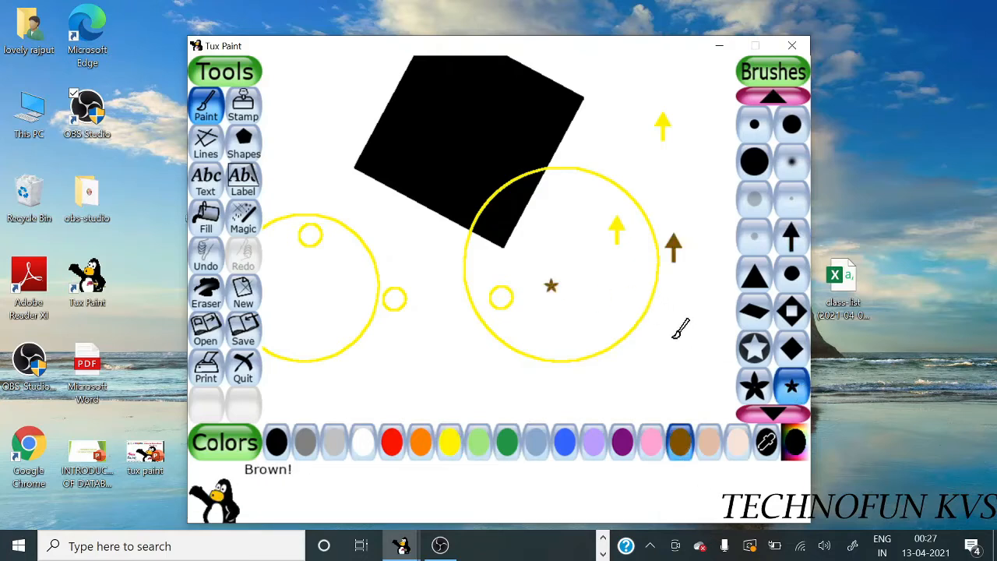
left_click(589, 293)
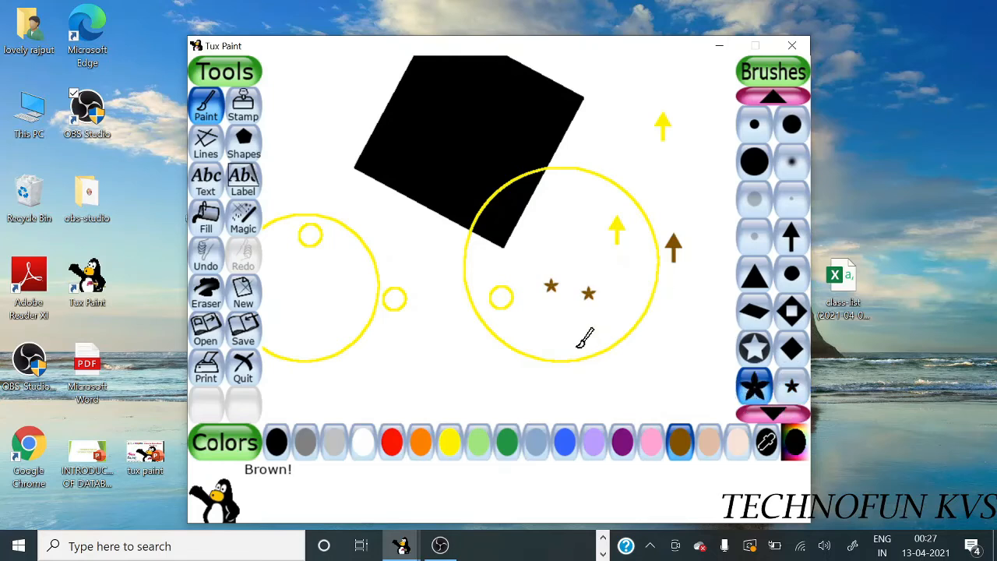
left_click(576, 349)
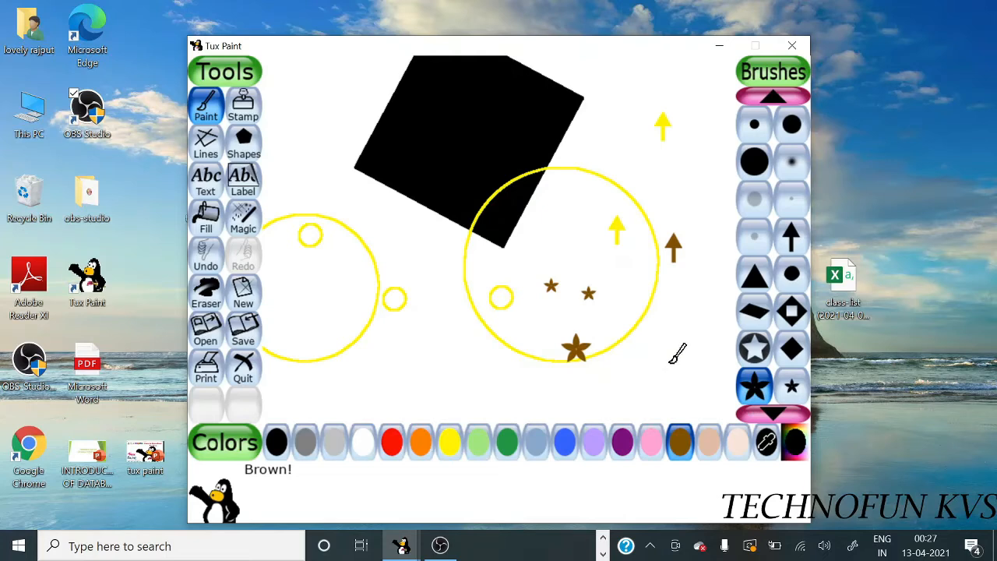
left_click(505, 442)
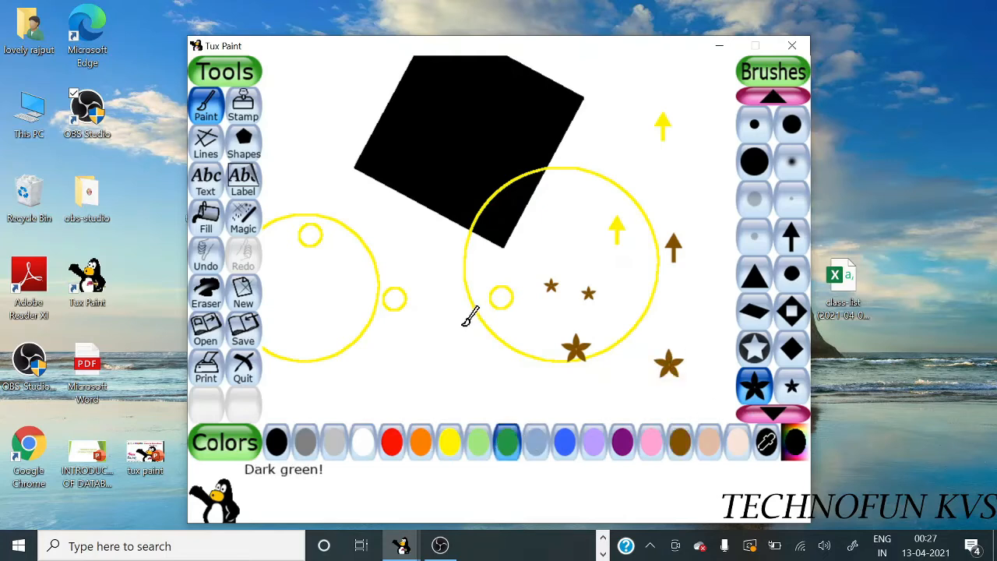
Stamp dark green stars between and inside the circles, then pick paw-print and slanted-stroke brushes
left_click(464, 327)
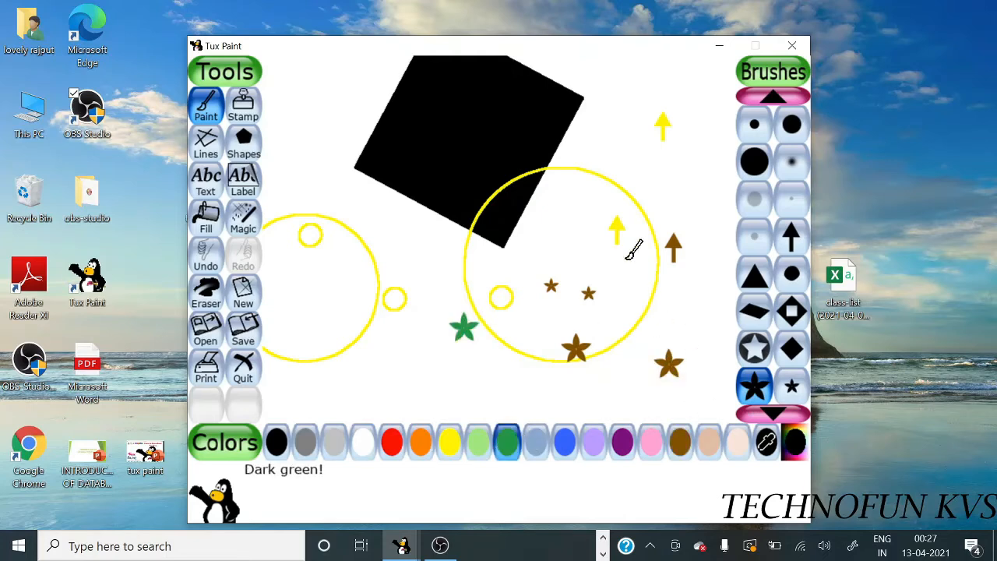
left_click(626, 262)
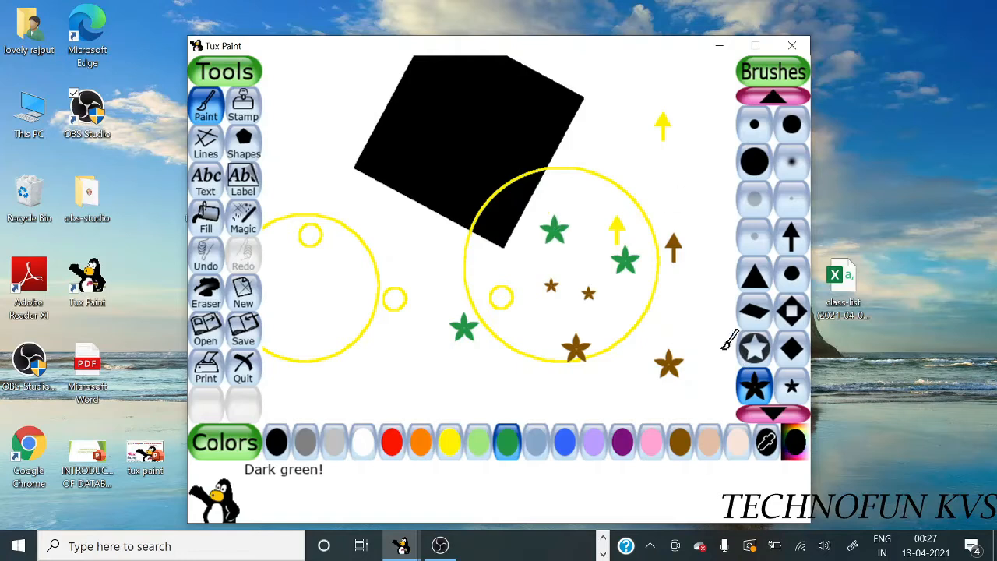
left_click(773, 413)
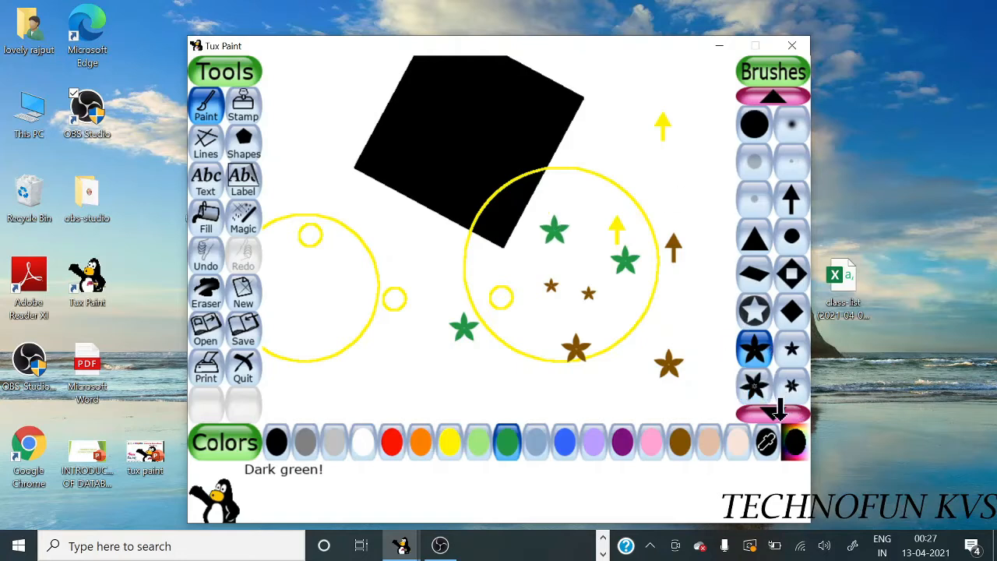
left_click(773, 412)
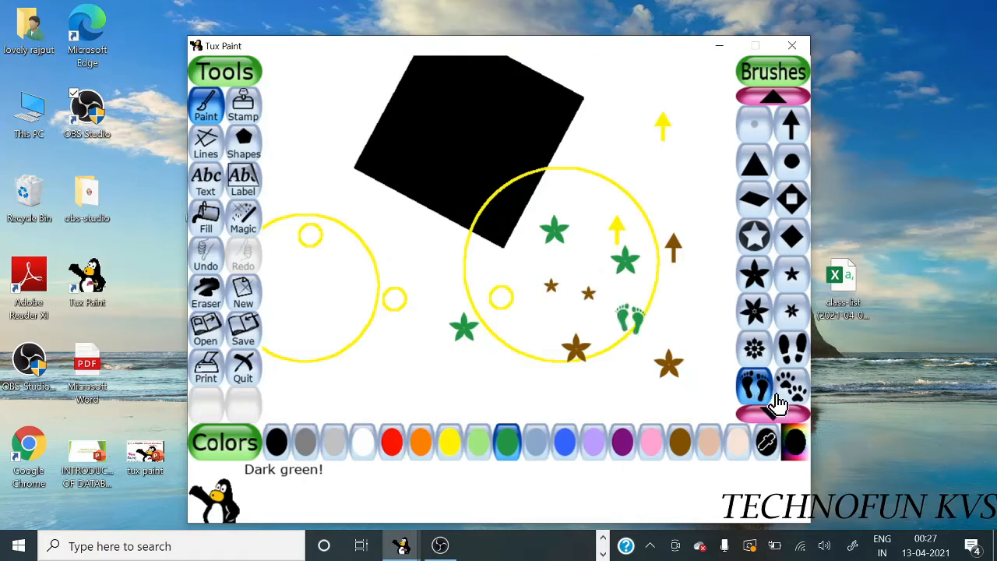
left_click(791, 385)
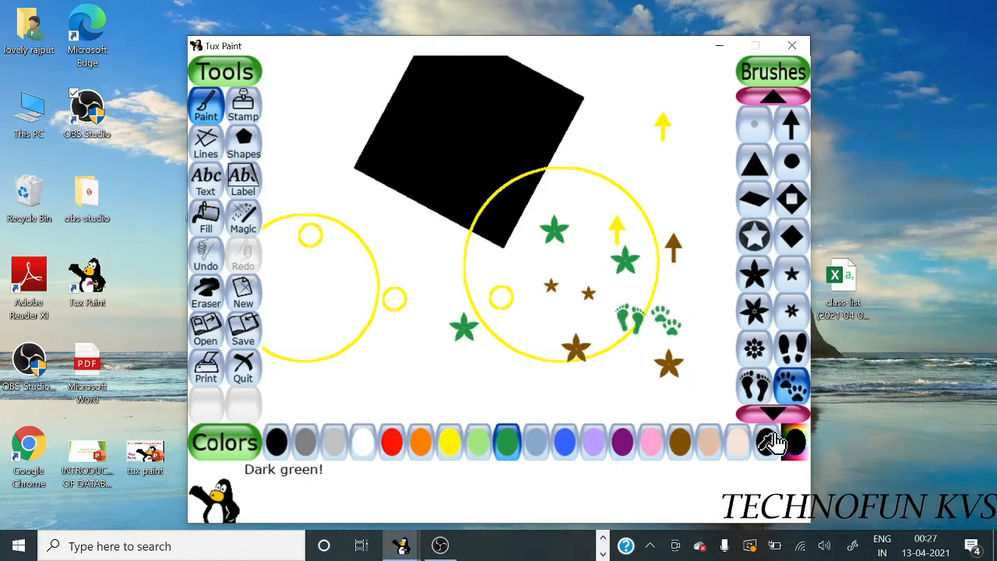
left_click(772, 413)
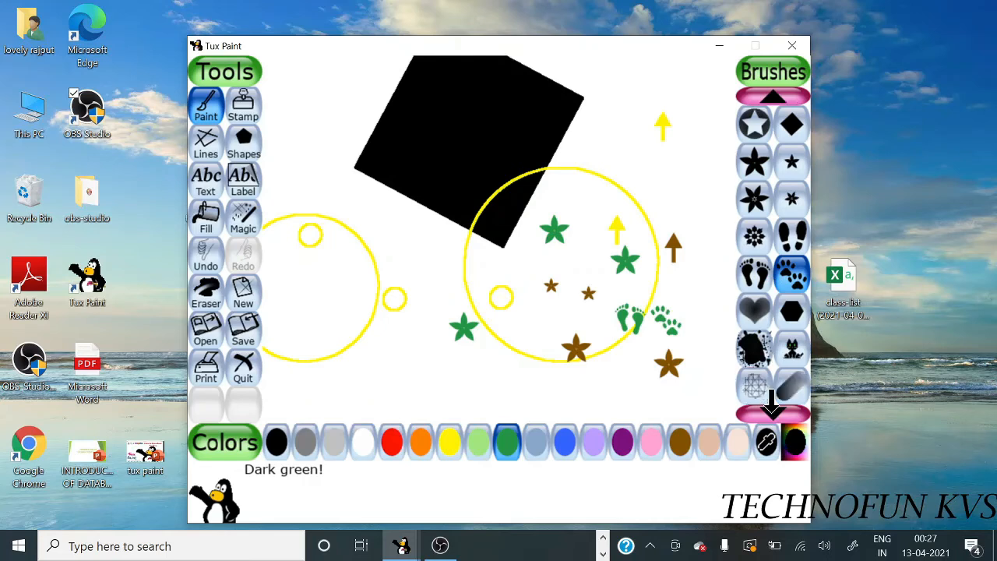
left_click(773, 408)
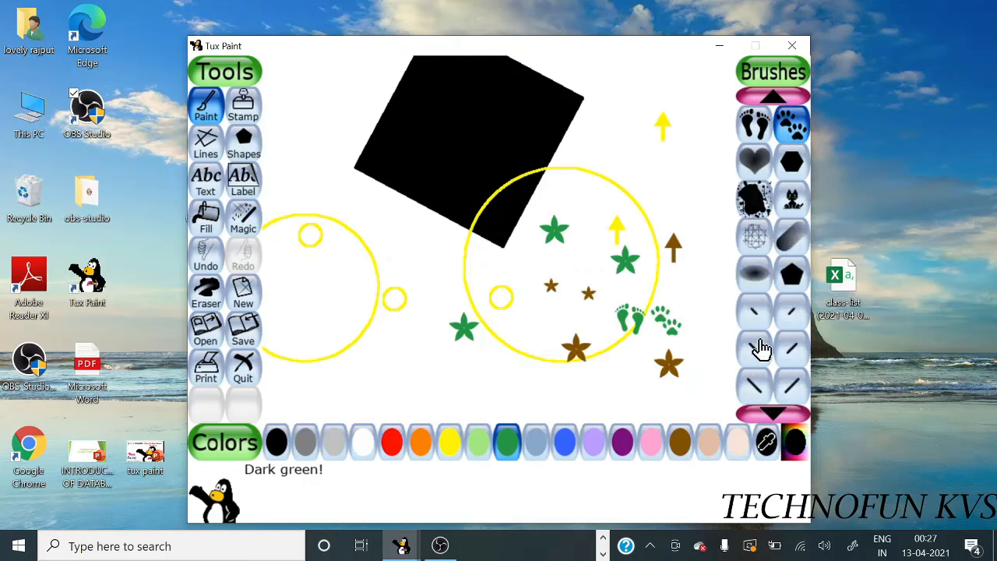
left_click(754, 349)
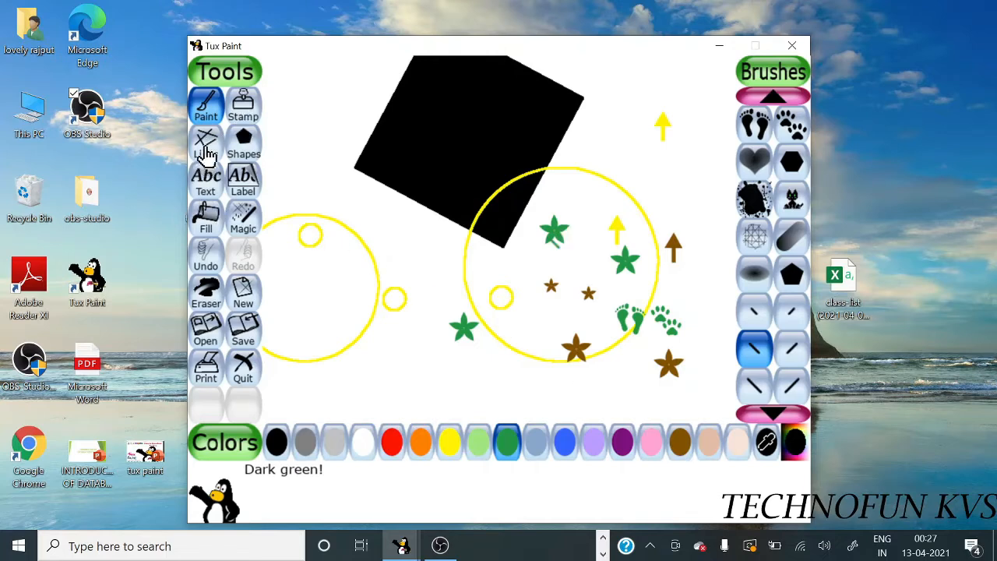
With the Lines tool and star brush, add a few more green stars left of the right circle
left_click(205, 143)
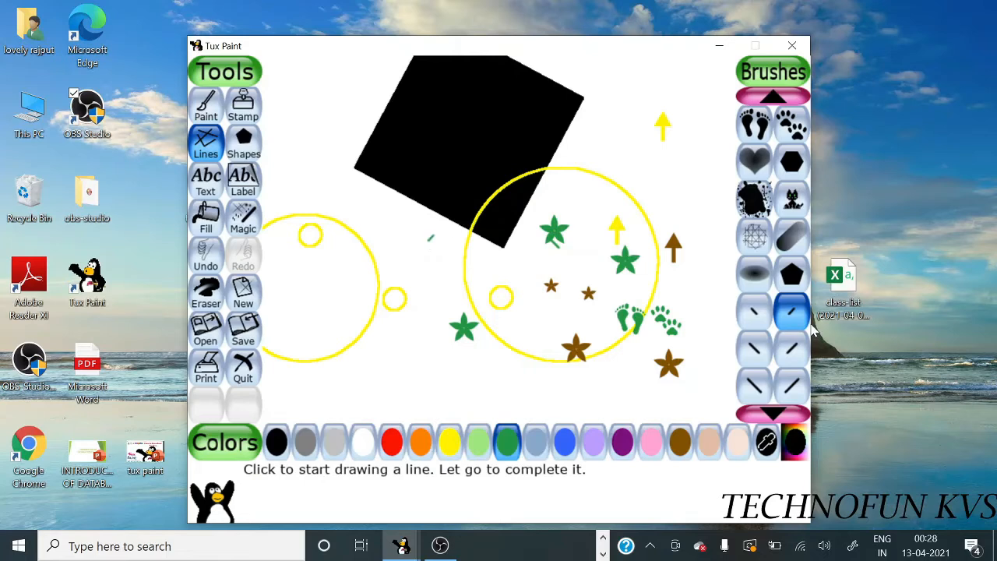
left_click(792, 383)
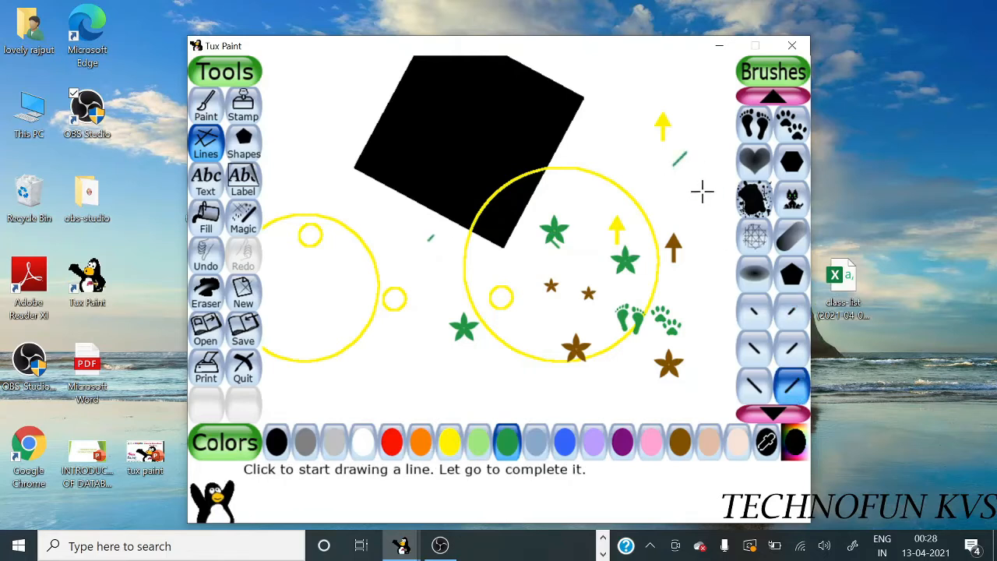
left_click(772, 413)
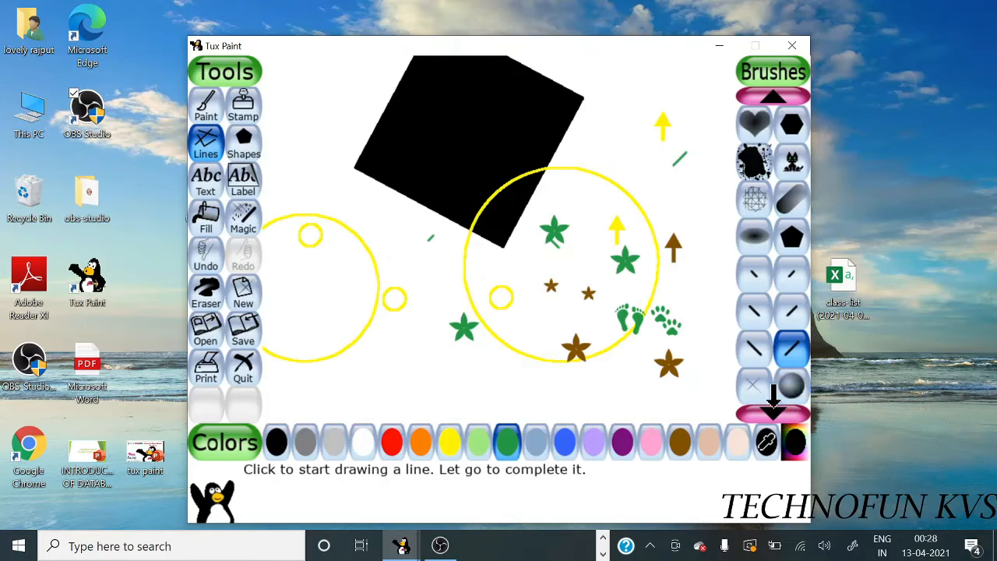
left_click(772, 408)
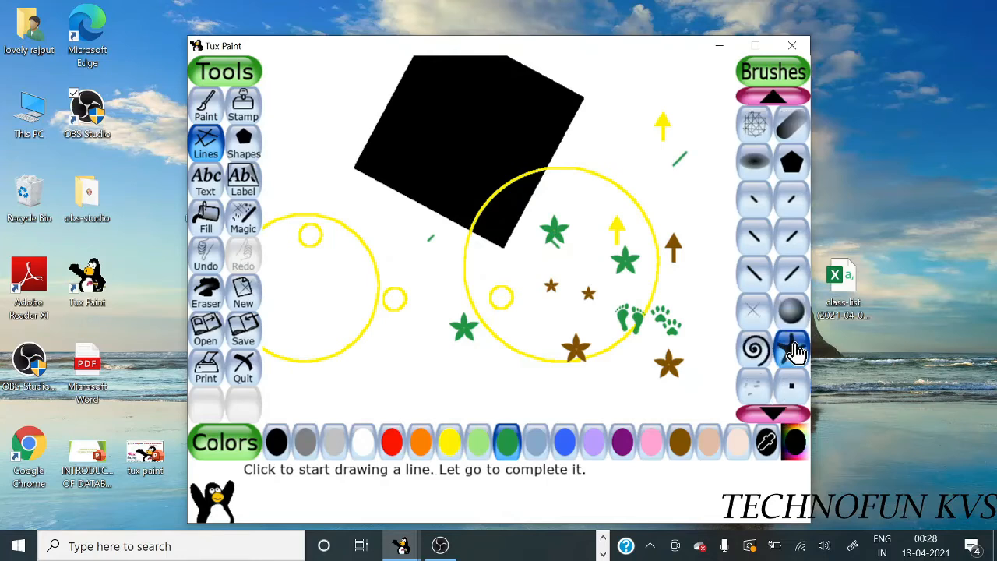
left_click(791, 349)
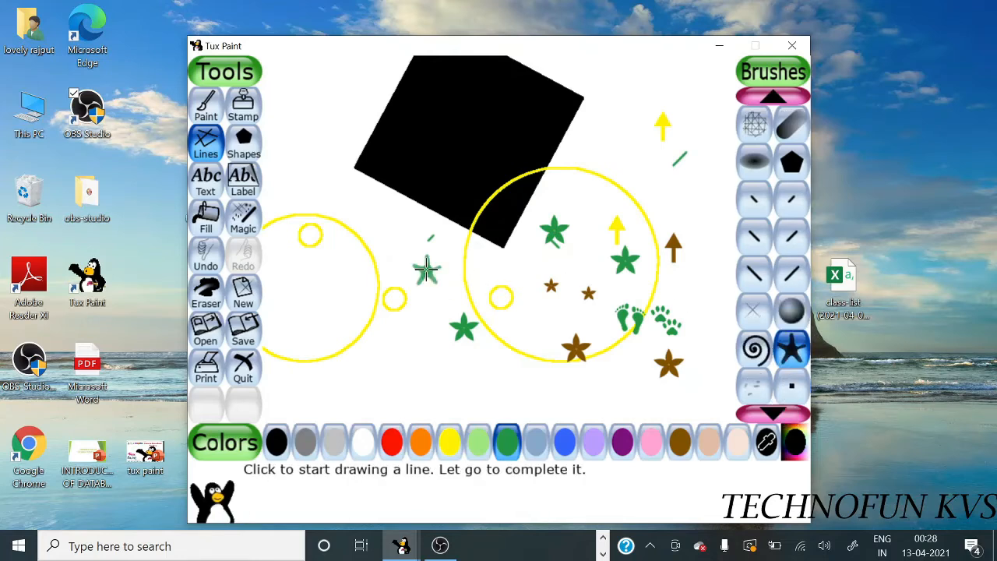
left_click(564, 443)
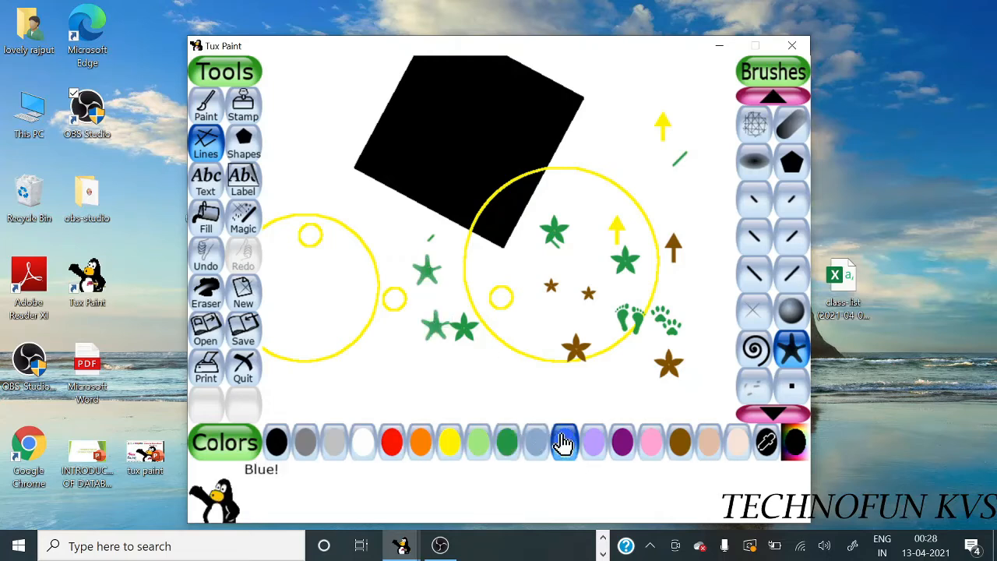
Draw a column of blue spiral stamps down the left edge of the canvas
left_click(754, 348)
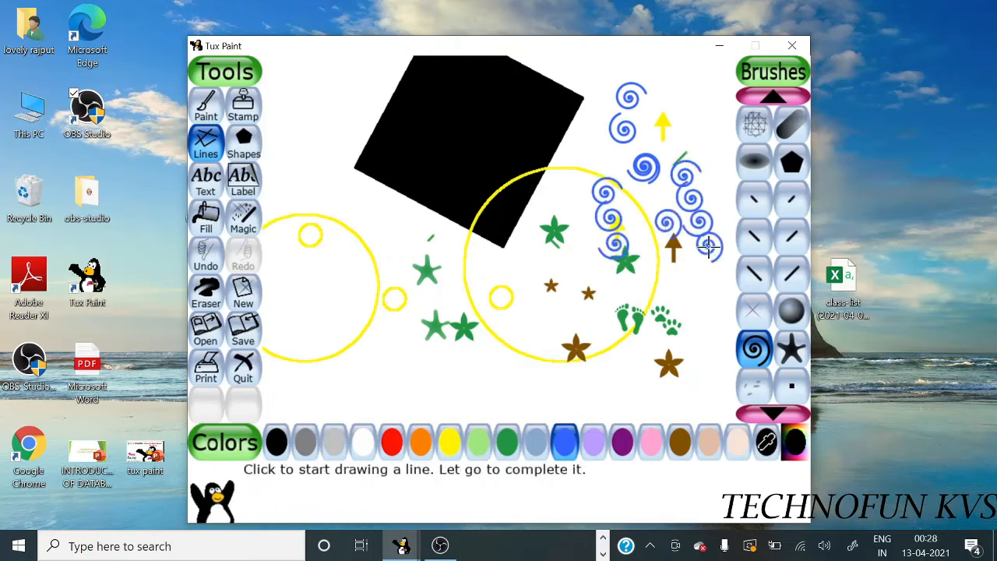
left_click_drag(312, 96, 324, 210)
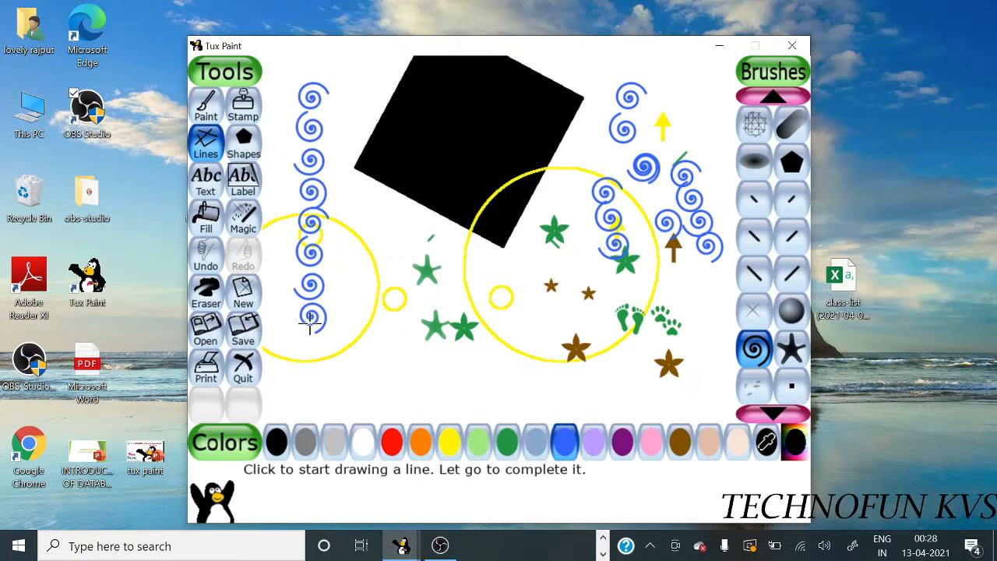
mouse_move(641, 358)
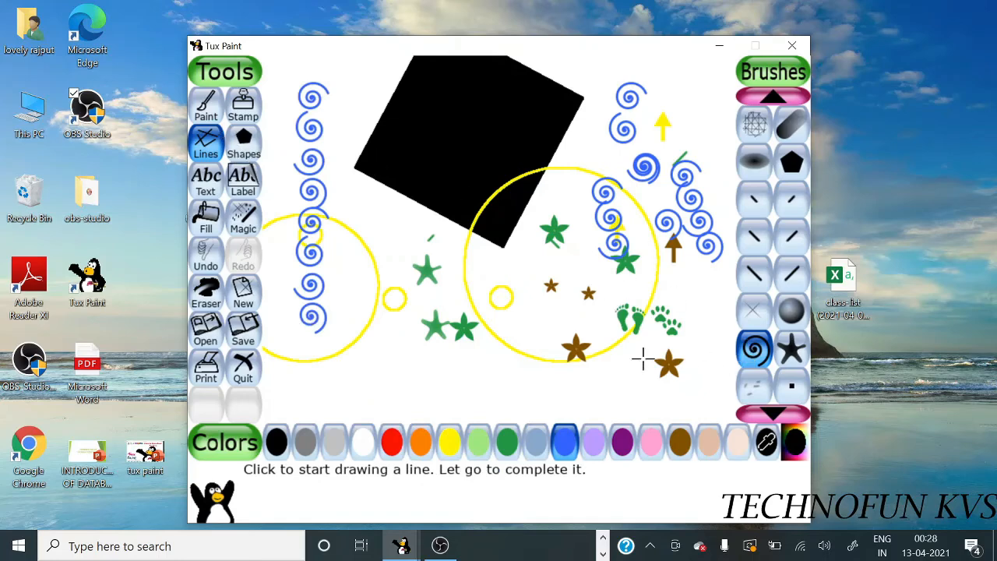
mouse_move(495, 48)
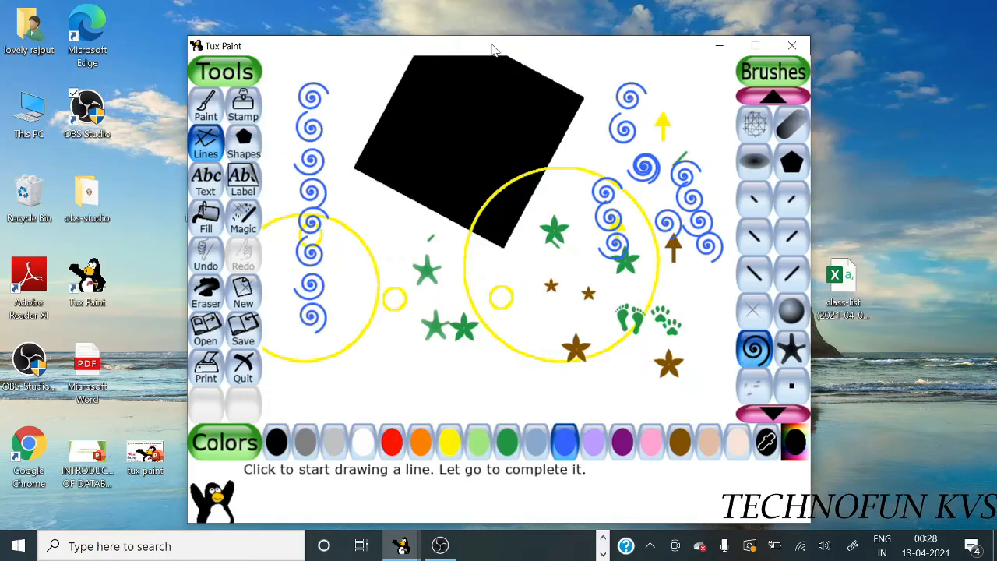